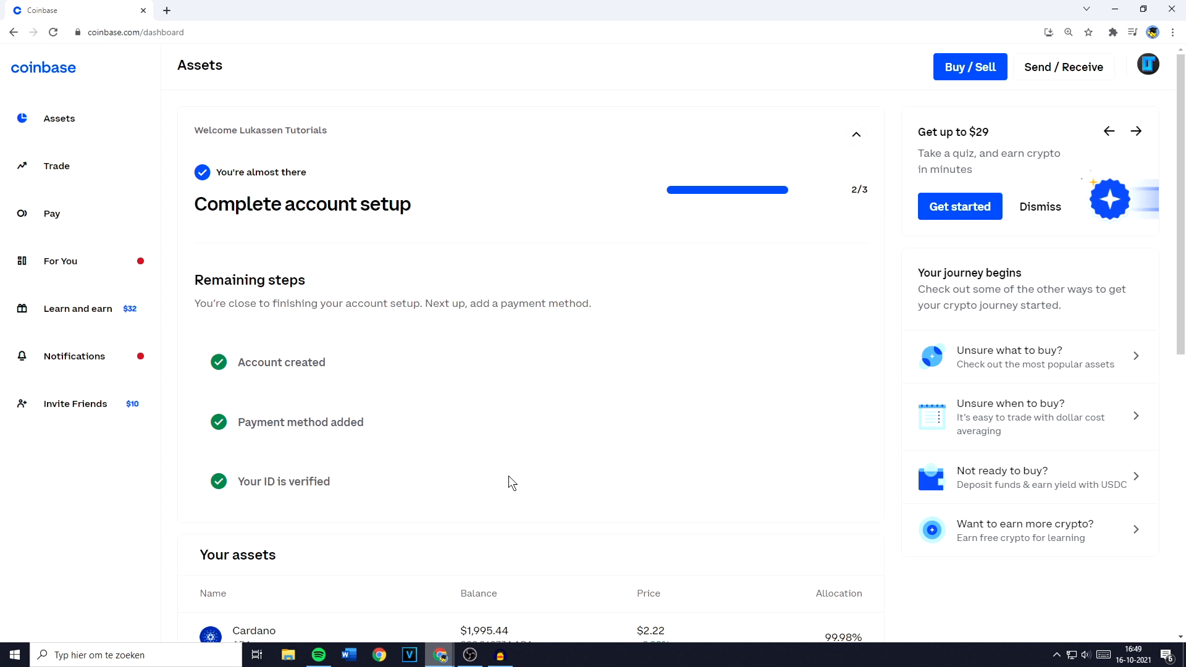
pyautogui.moveTo(879, 329)
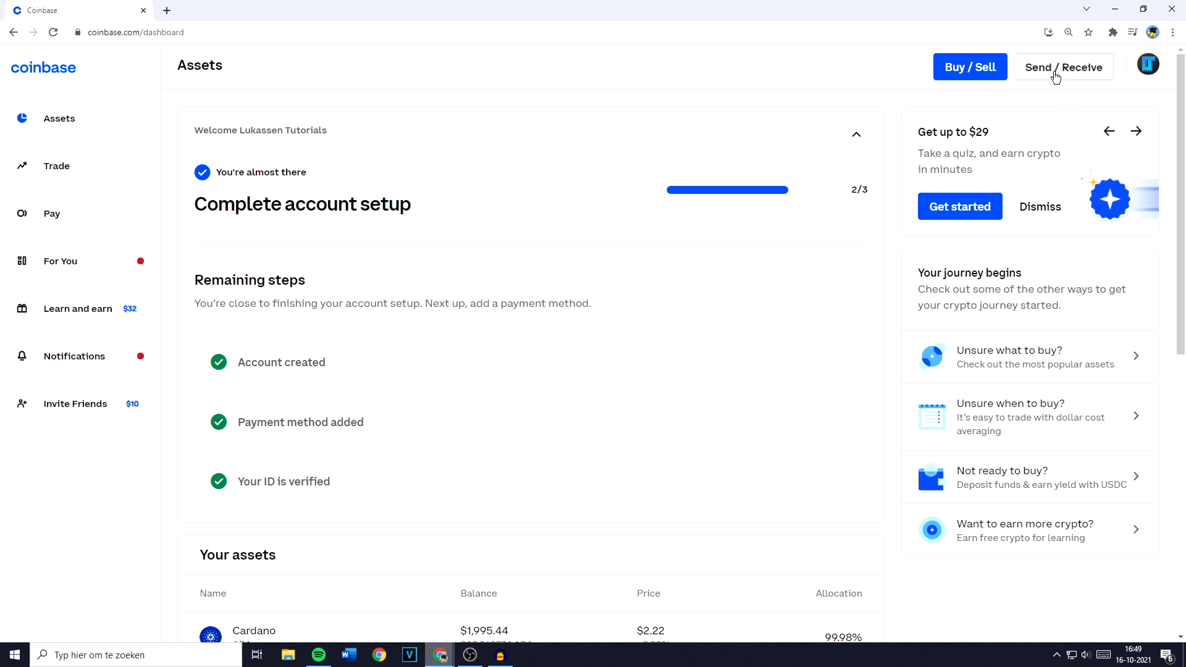
# Step: Bring up the Send/Receive dialog from the dashboard and settle on the Send form
pyautogui.click(1064, 67)
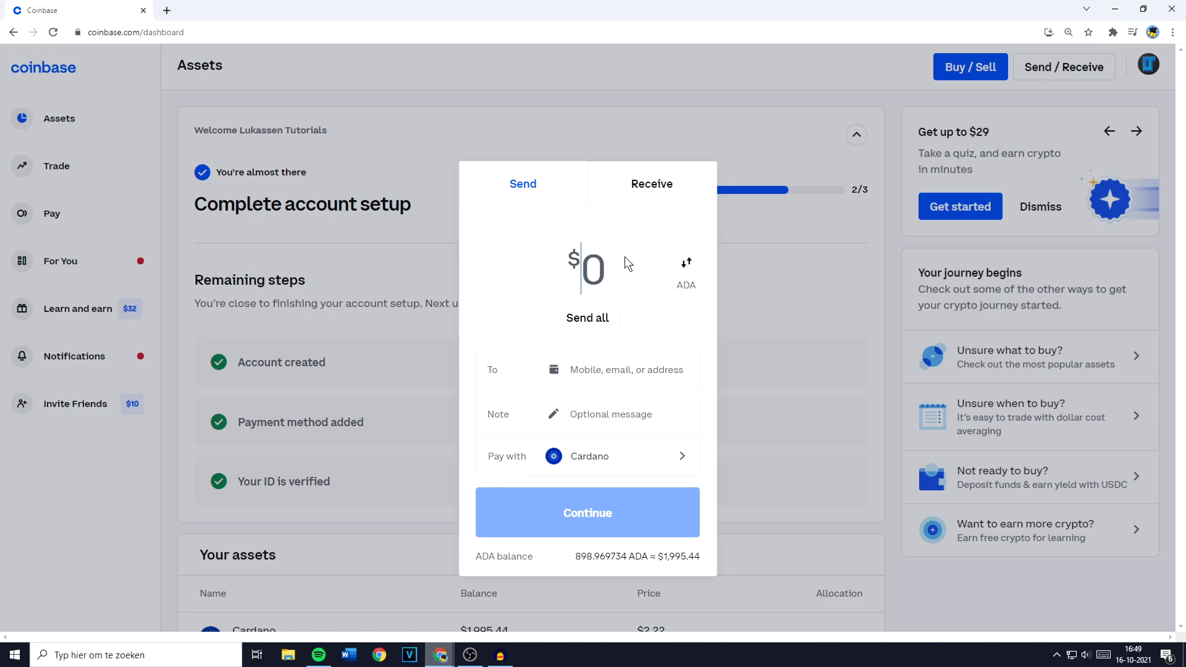
pyautogui.click(651, 184)
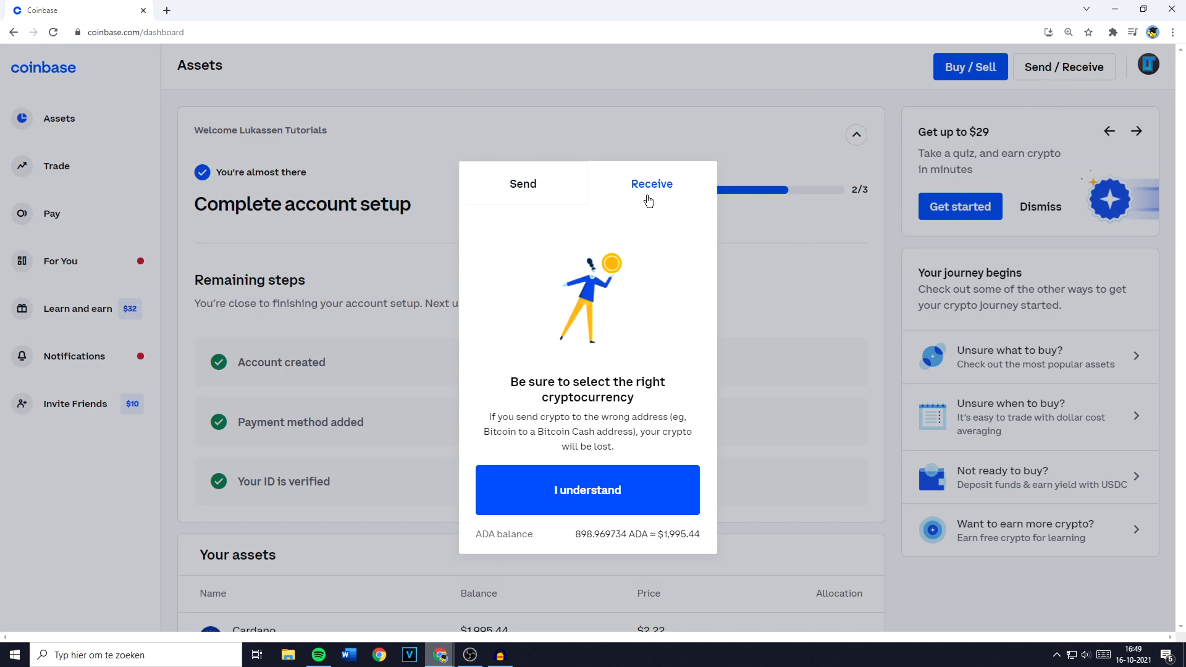
pyautogui.click(523, 183)
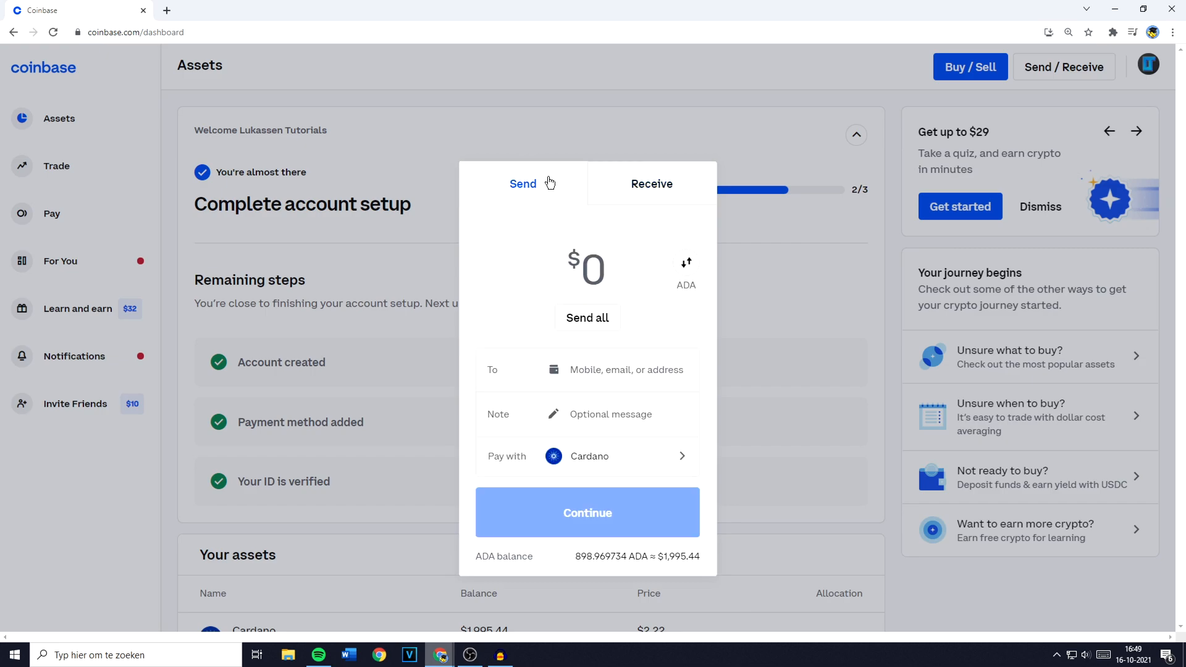
pyautogui.moveTo(588, 400)
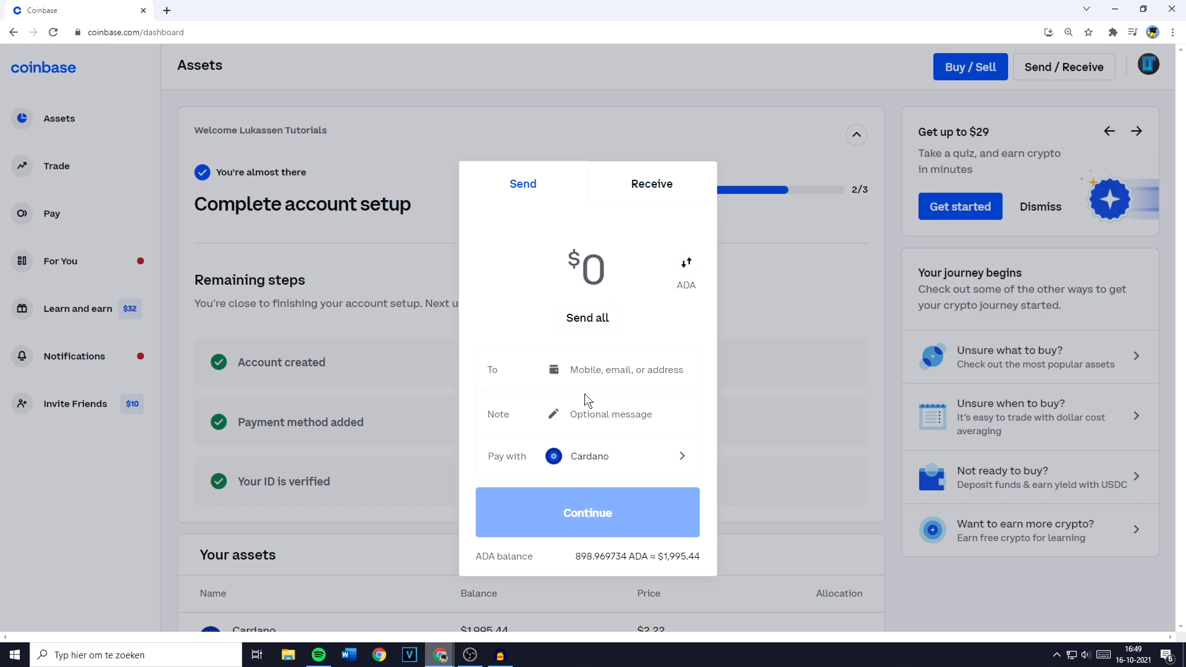
# Step: Change the 'Pay with' asset from Cardano to Ethereum by searching 'eth'
pyautogui.click(587, 456)
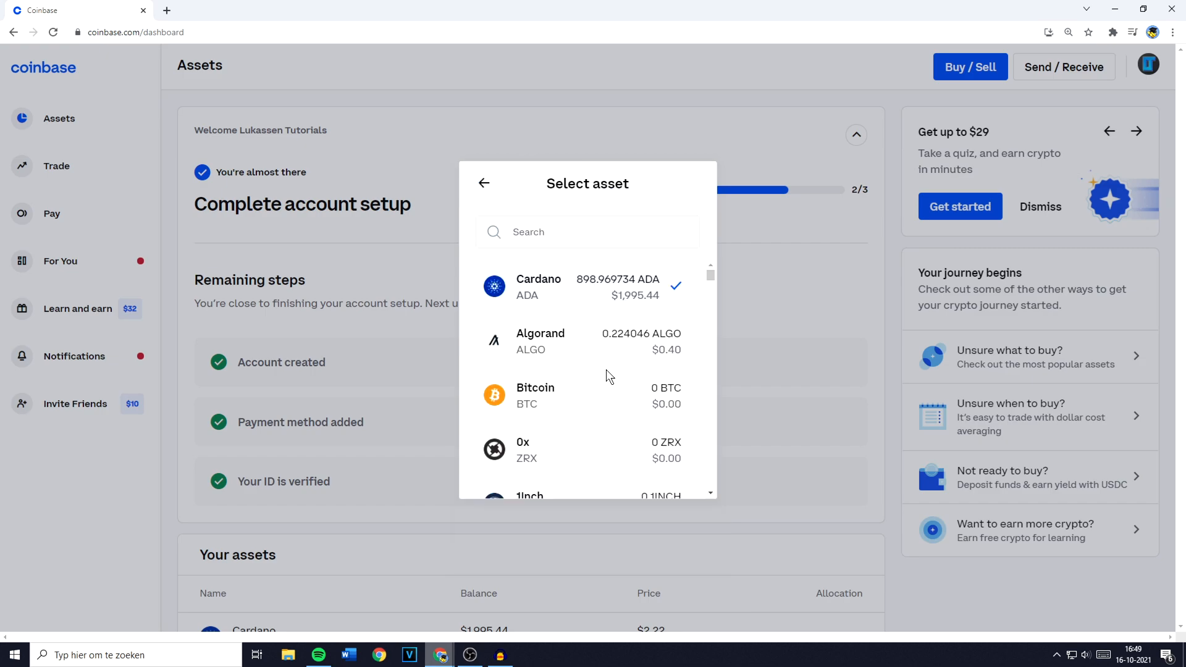
pyautogui.scroll(-3)
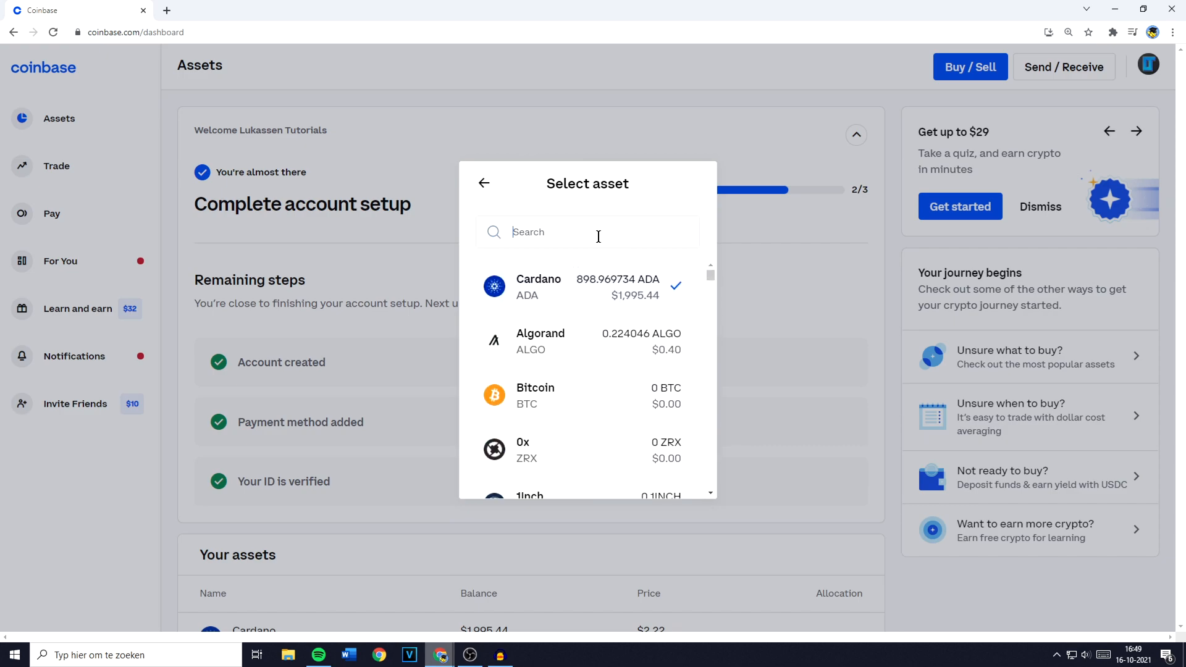
pyautogui.write('eth')
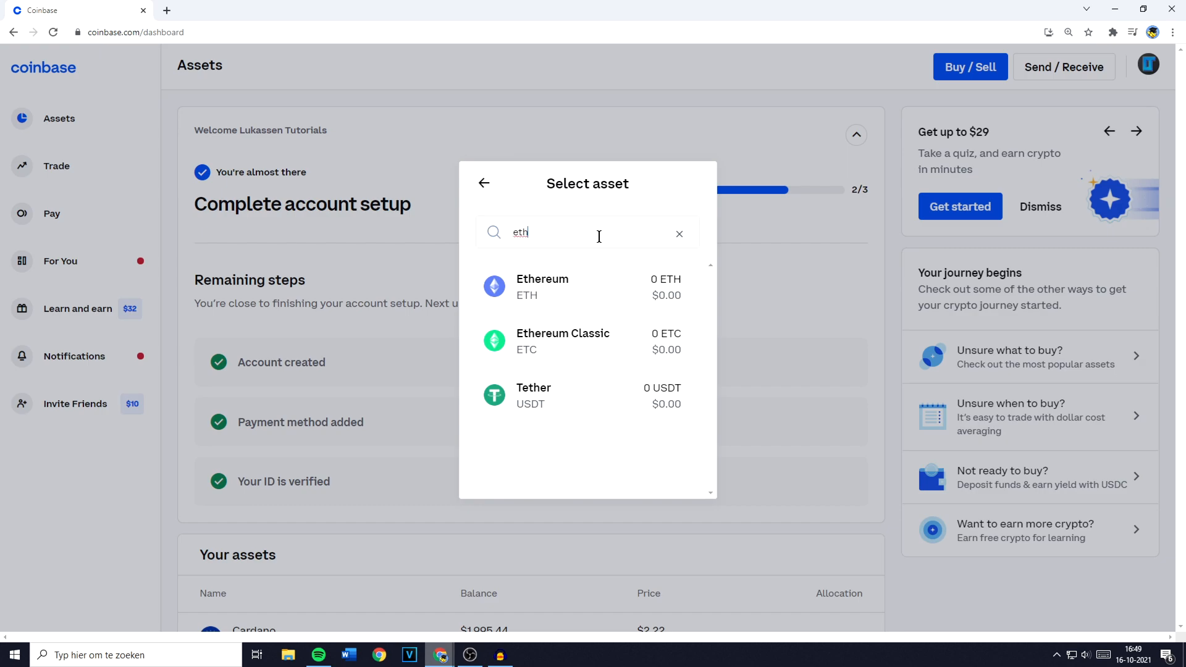
pyautogui.moveTo(581, 298)
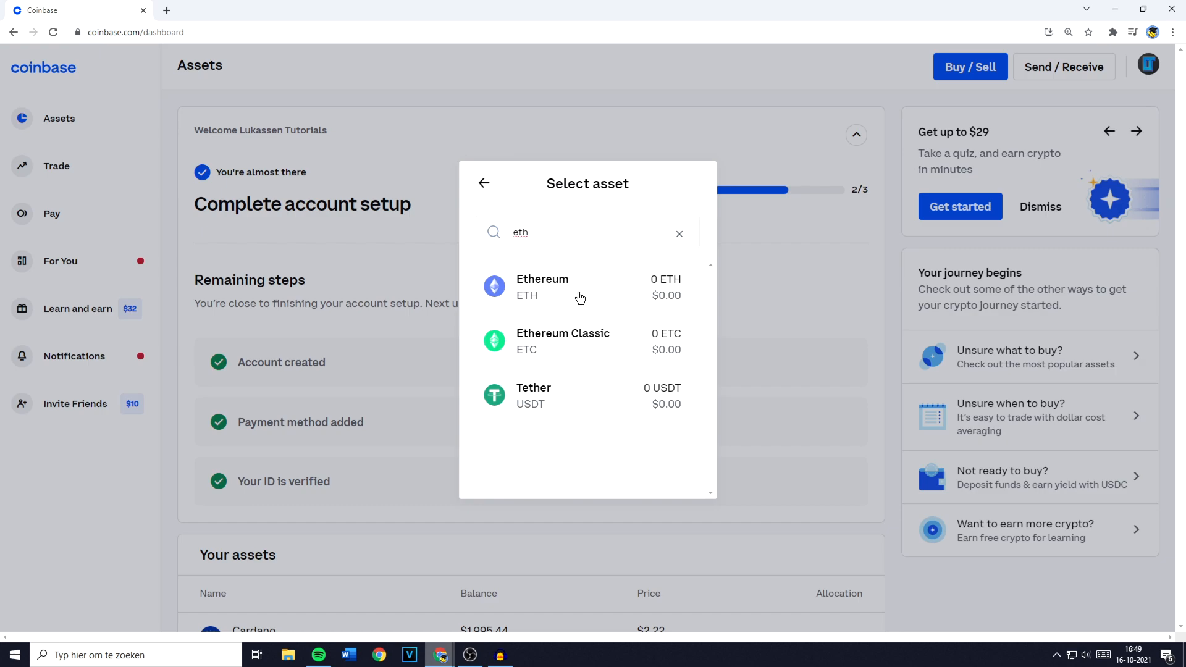
pyautogui.click(541, 285)
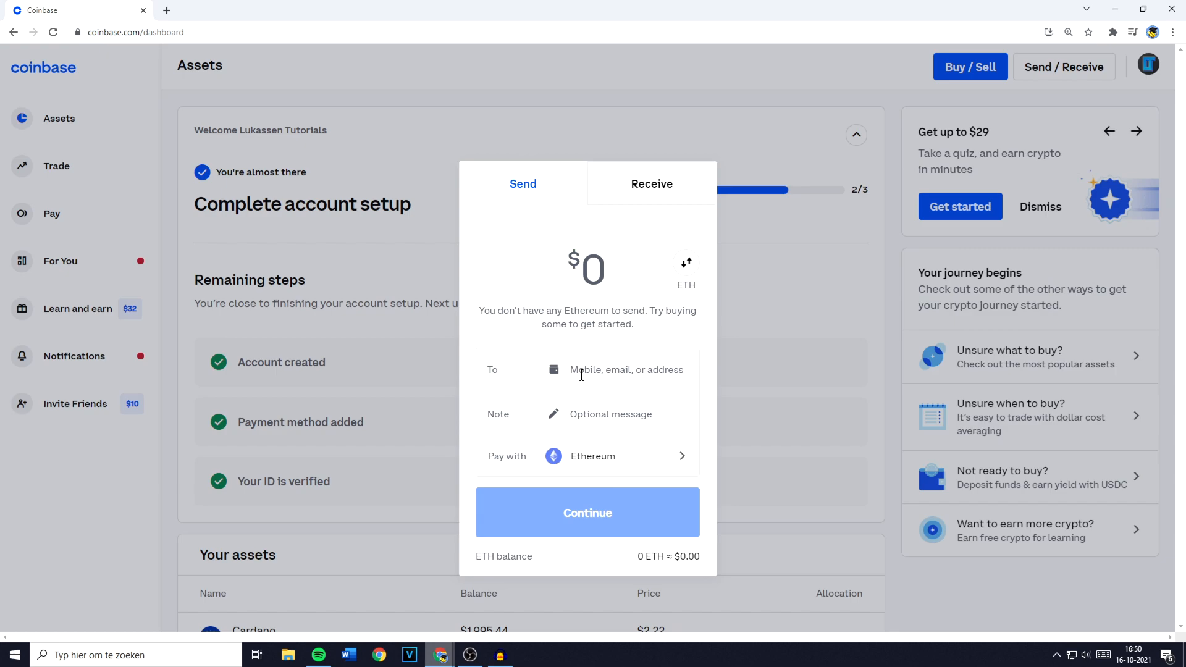
pyautogui.moveTo(1113, 32)
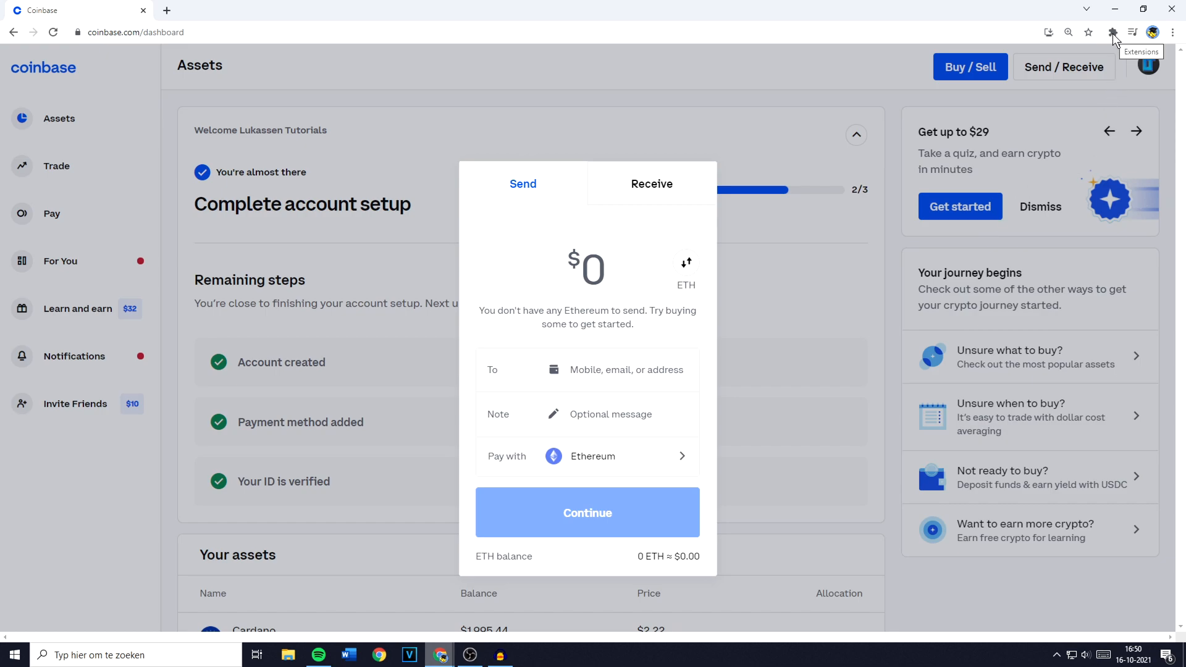
# Step: Launch MetaMask from the browser extensions and expand it to a full-page tab
pyautogui.click(1112, 32)
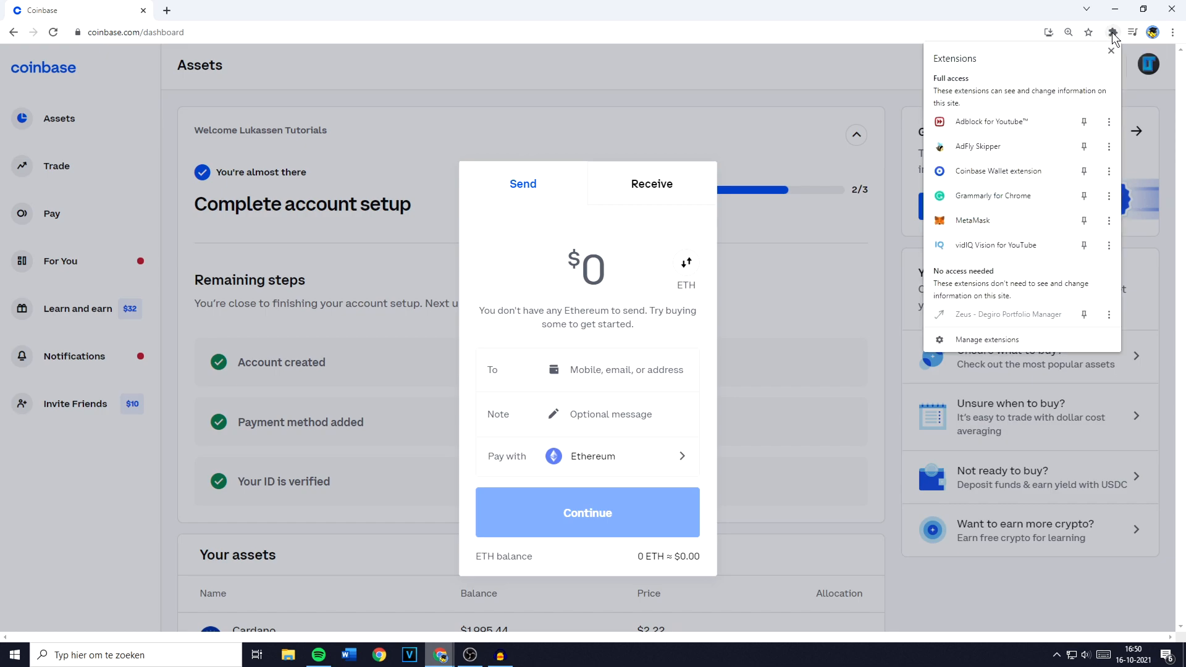
pyautogui.click(1091, 32)
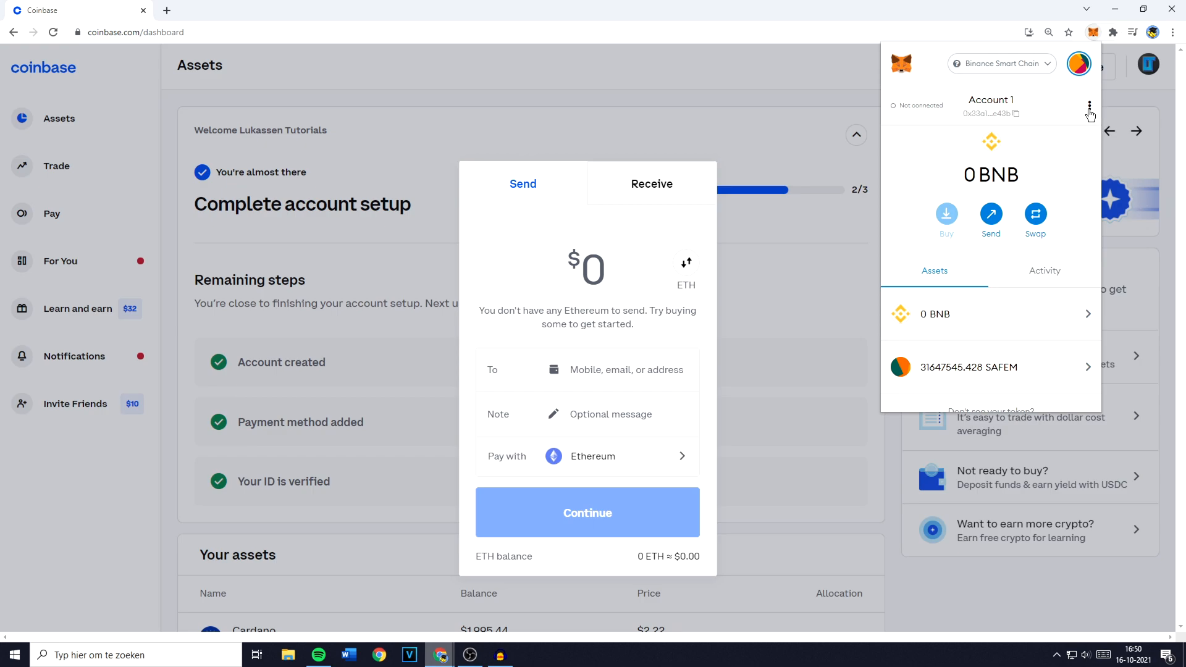
pyautogui.click(1090, 106)
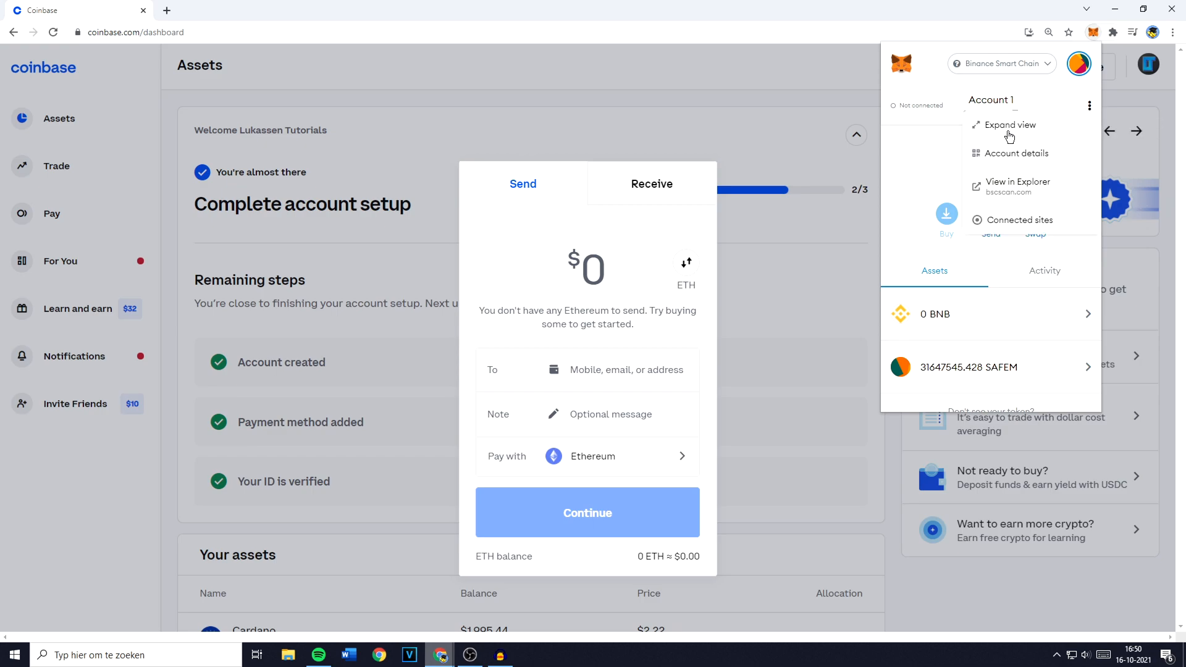
pyautogui.click(1011, 123)
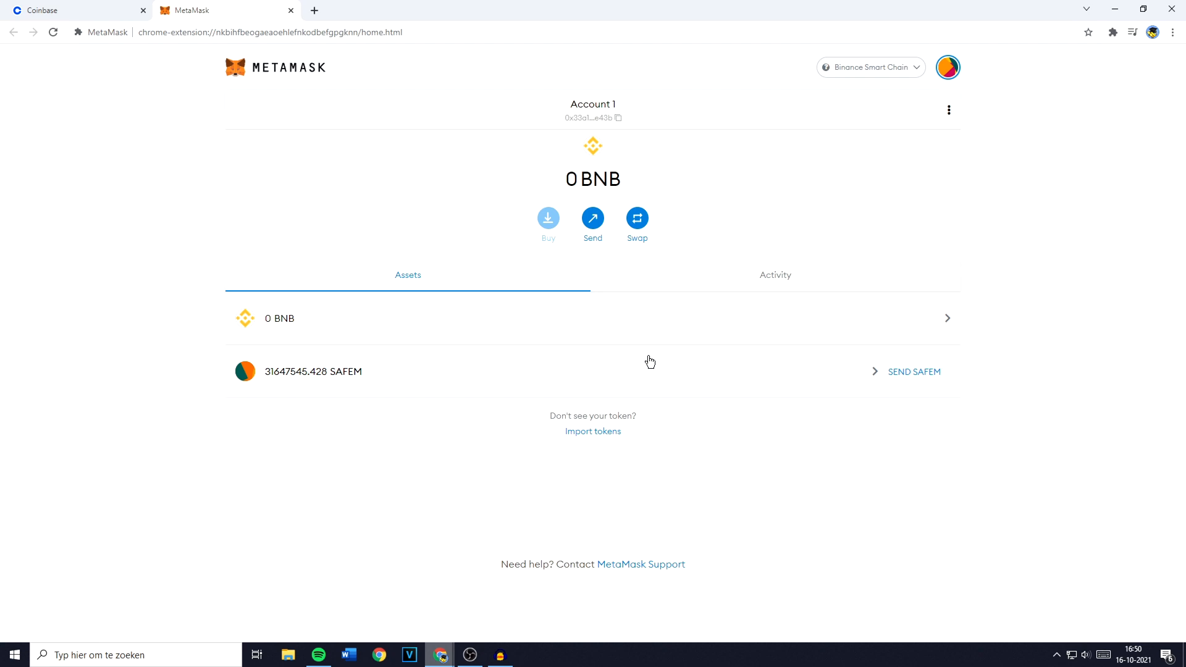
pyautogui.moveTo(648, 379)
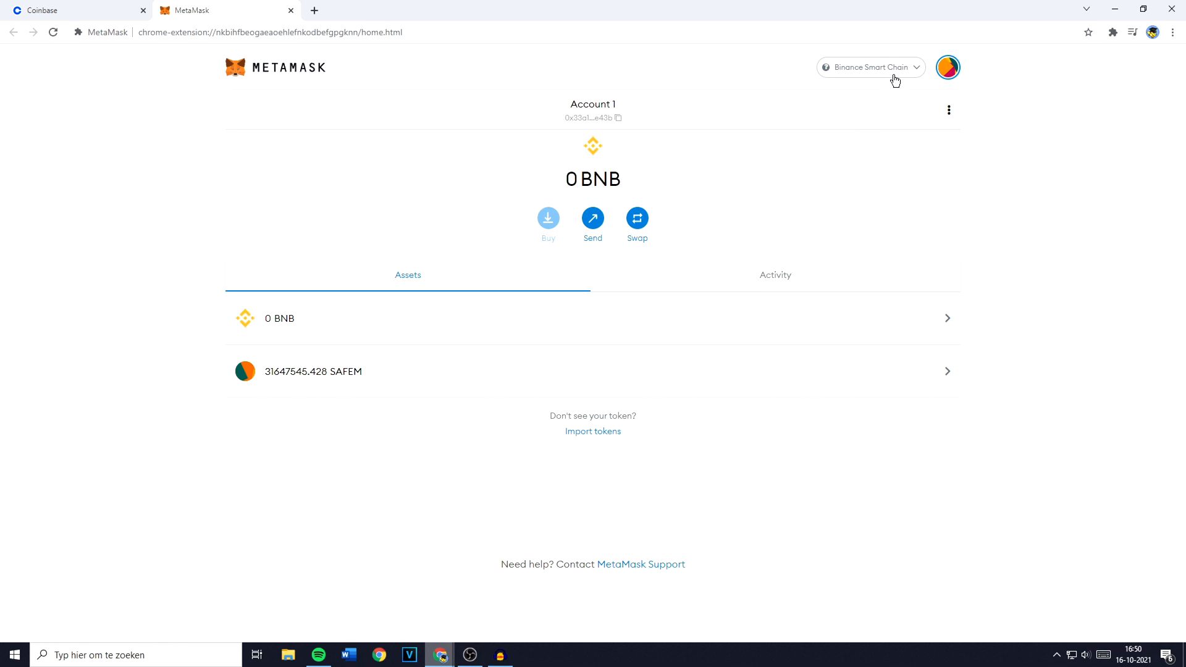
# Step: Switch the wallet to Ethereum Mainnet and copy Account 1's address
pyautogui.click(870, 67)
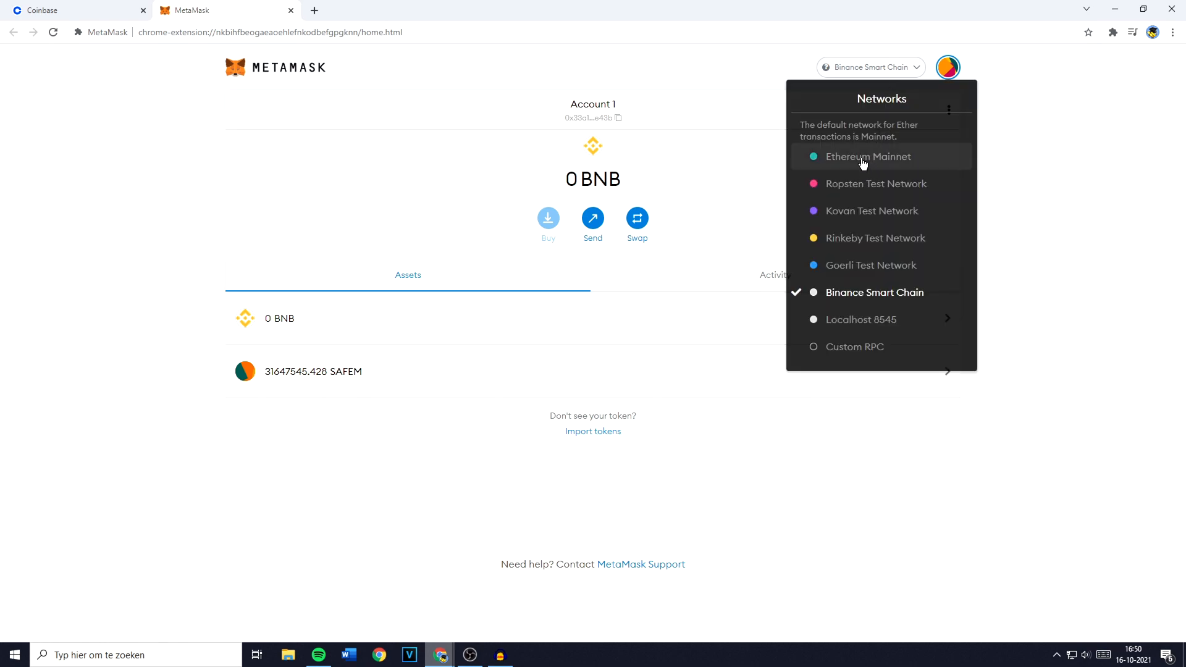
pyautogui.click(862, 156)
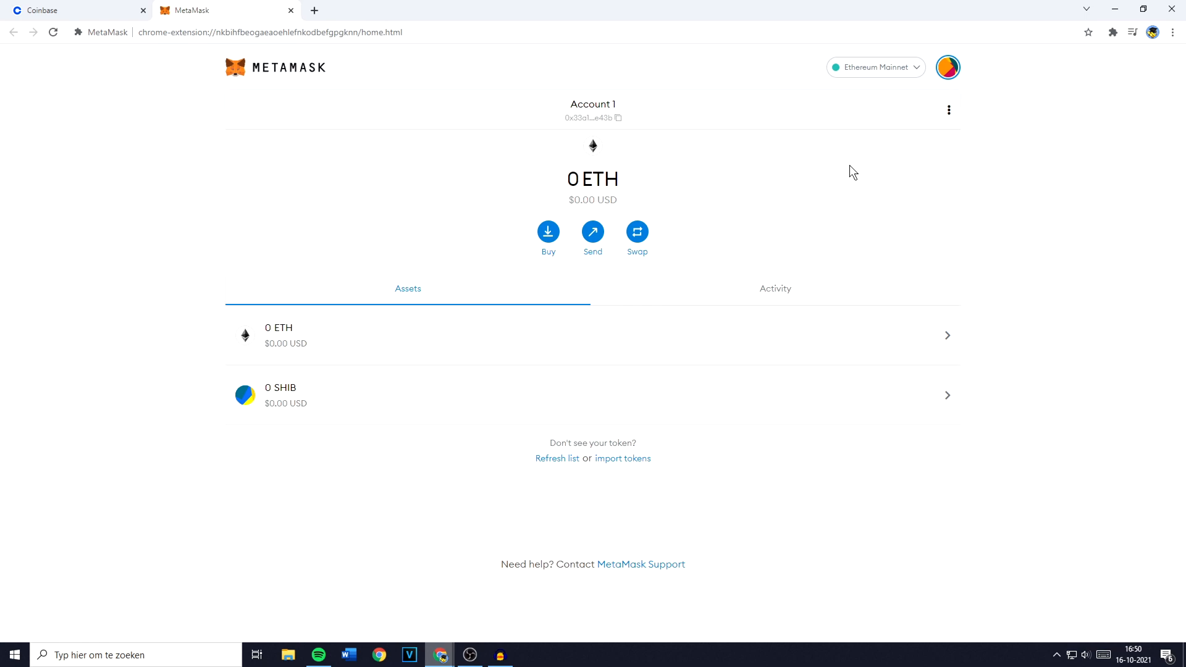
pyautogui.moveTo(592, 117)
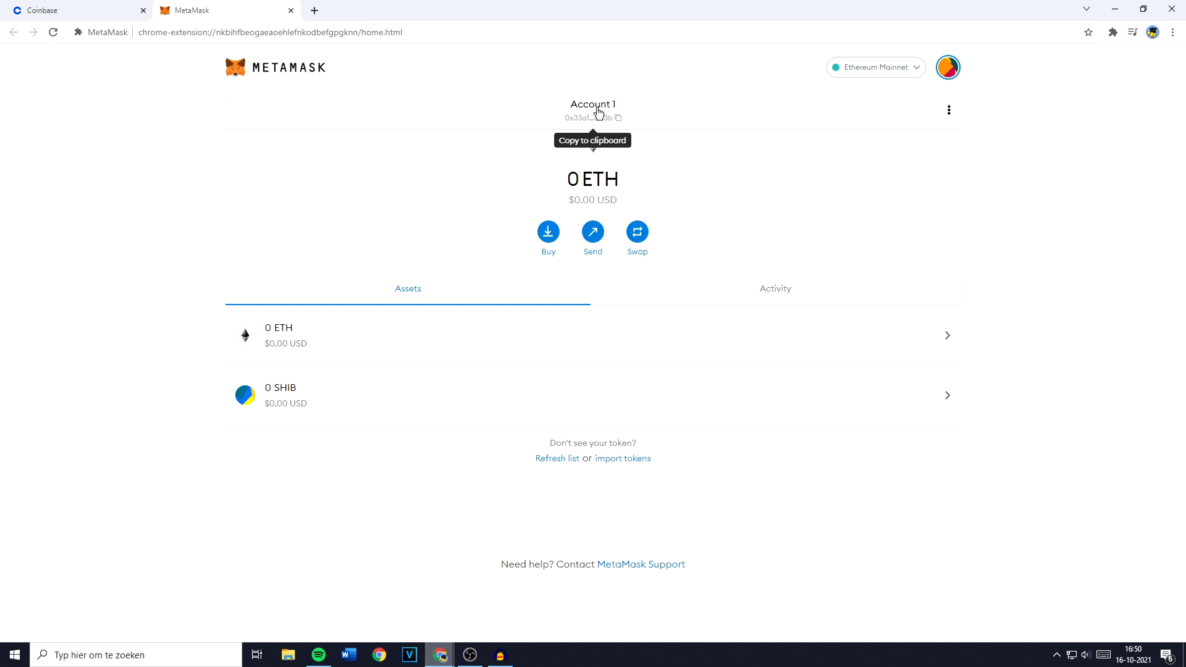
pyautogui.click(593, 118)
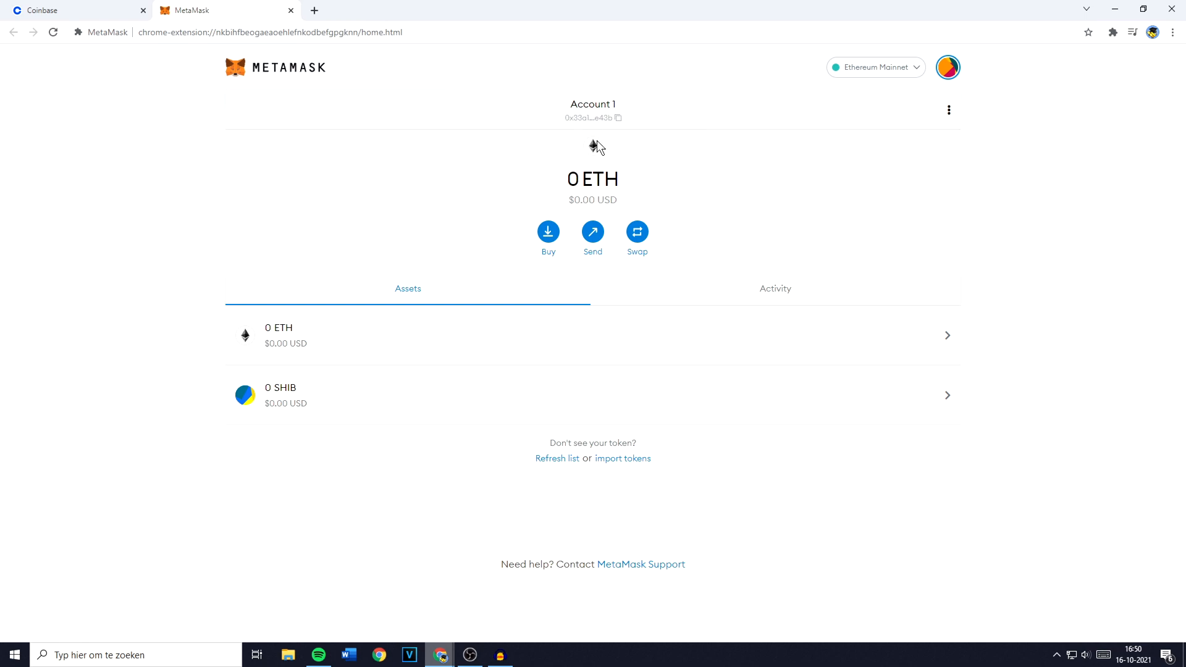
pyautogui.click(875, 67)
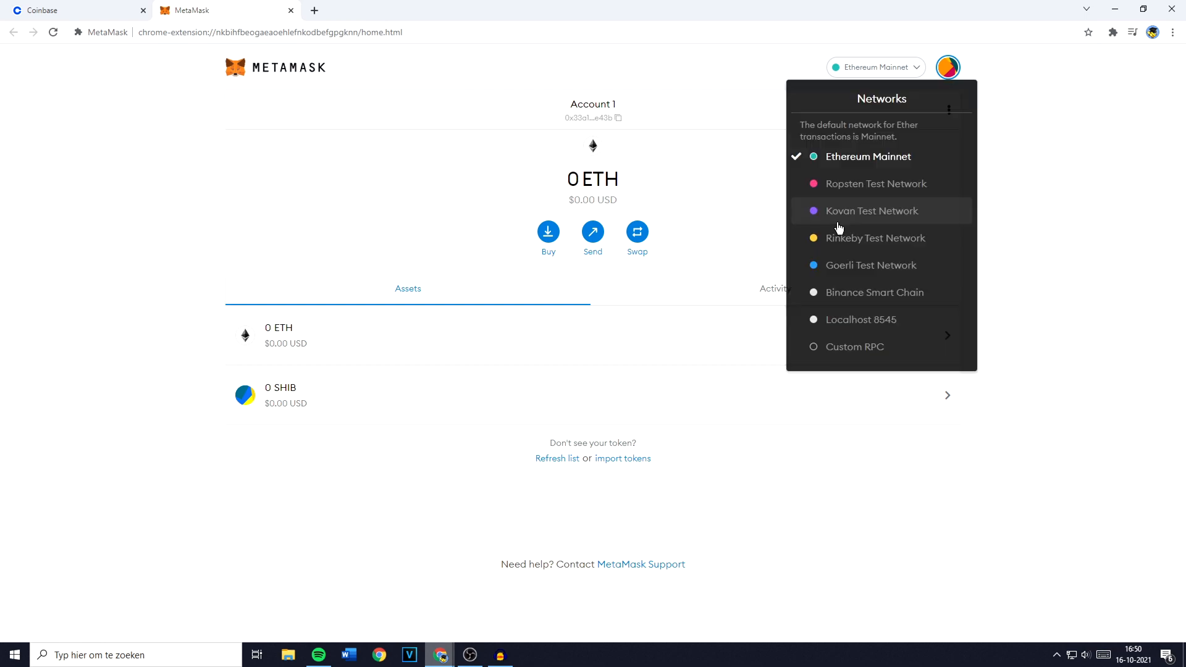
pyautogui.moveTo(904, 184)
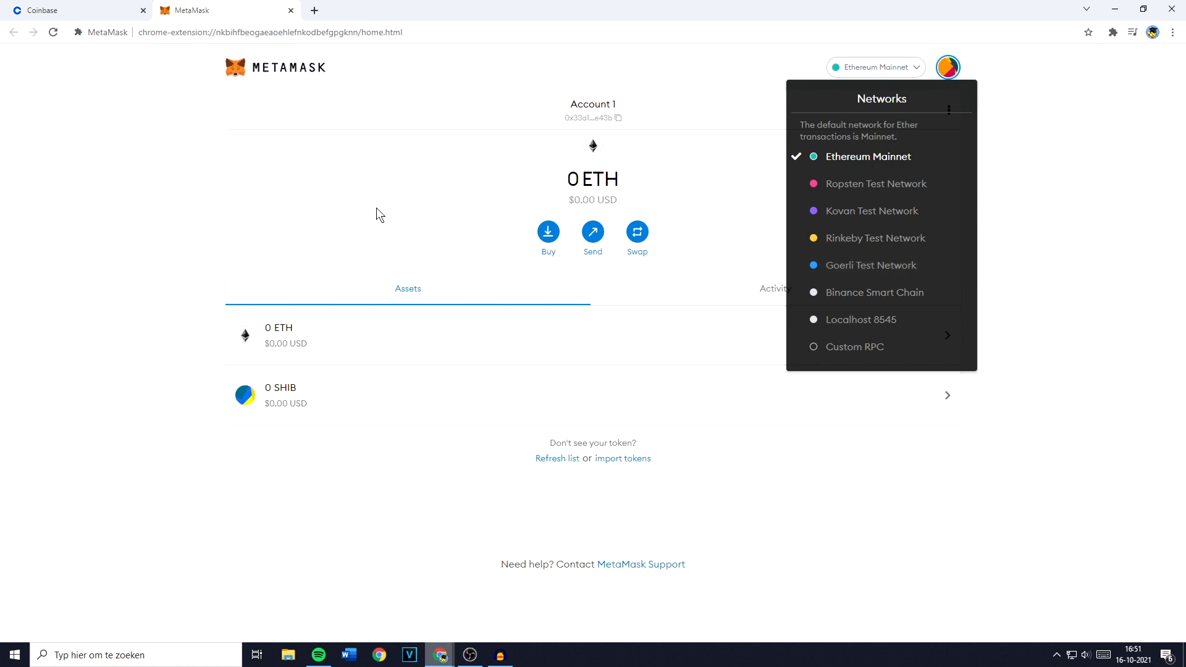
# Step: Paste the MetaMask address 0x33a1…e43b as the recipient in Coinbase's To field
pyautogui.click(76, 10)
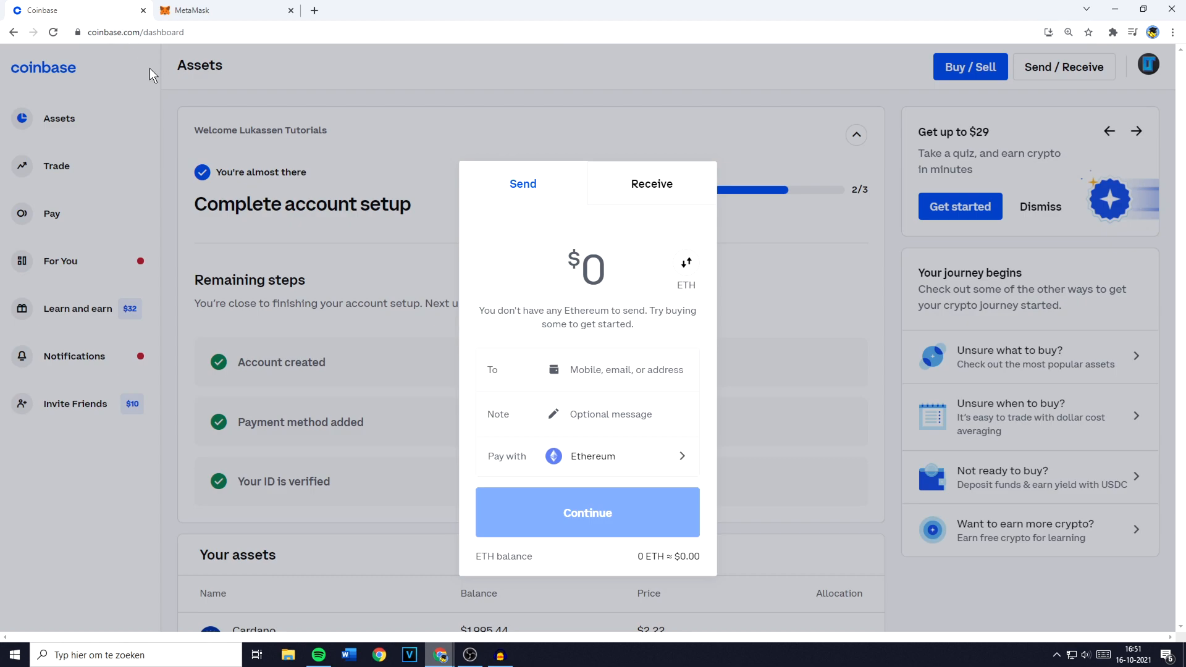
pyautogui.write('0x33a1823E0A2d020cC9d938C17b310eECa163e43b')
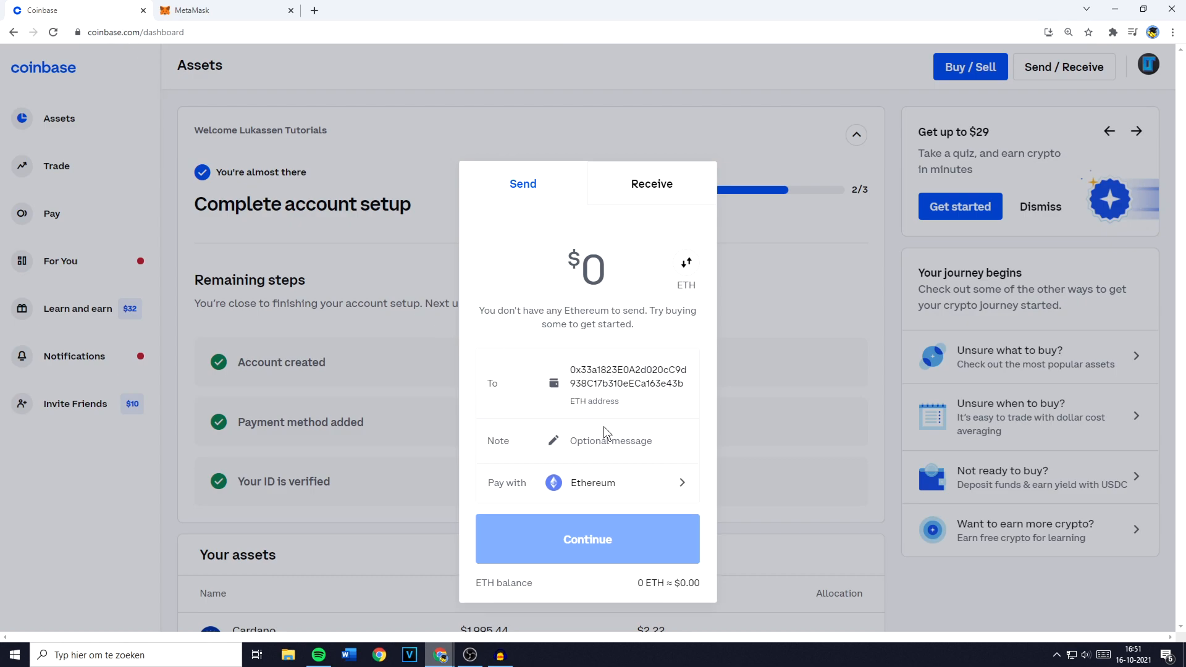
pyautogui.click(610, 440)
pyautogui.write('500')
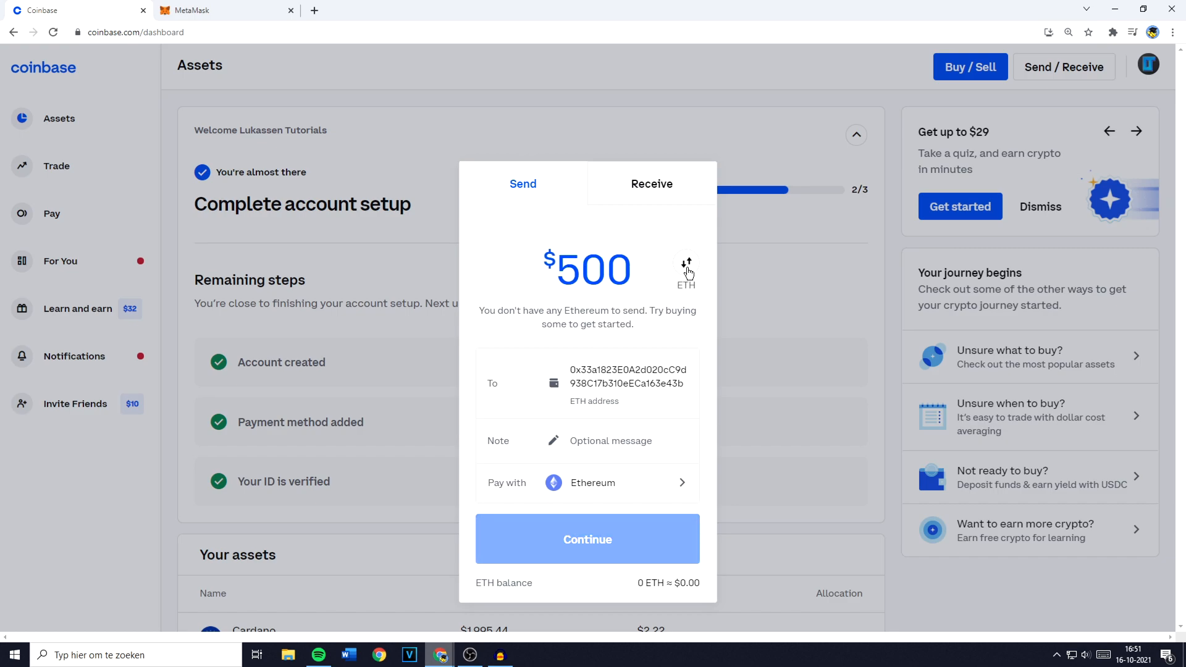
# Step: Show the send amount in ETH instead of dollars and select it for replacement with 0.0960
pyautogui.click(686, 269)
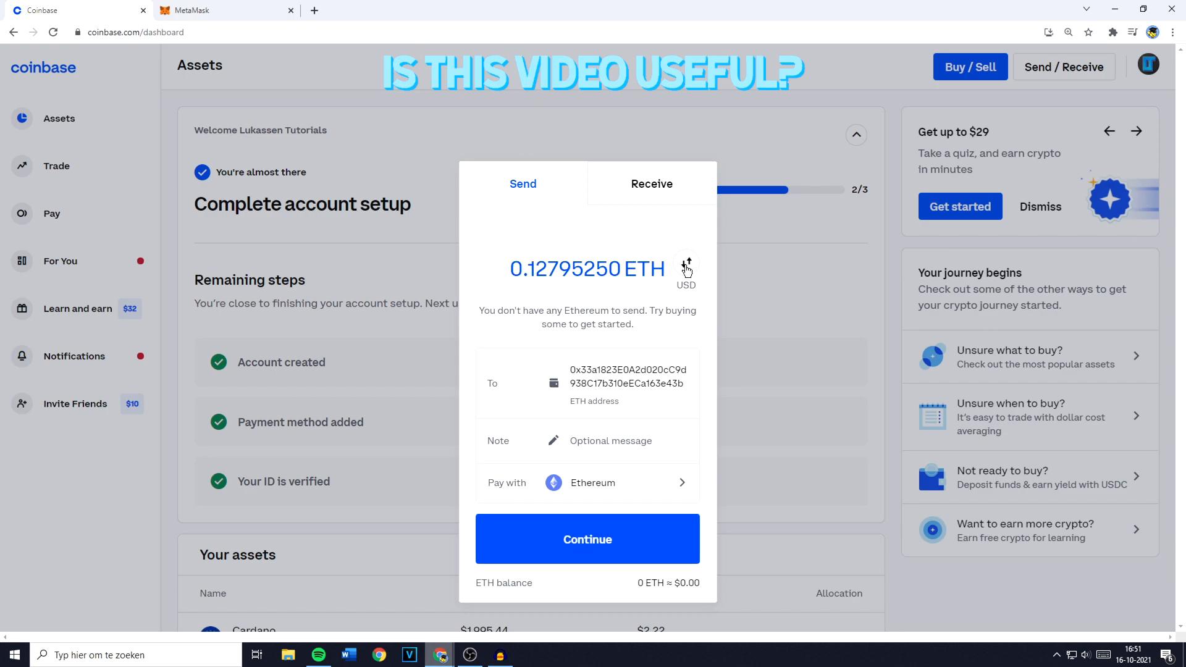
pyautogui.doubleClick(587, 269)
pyautogui.write('0.0960')
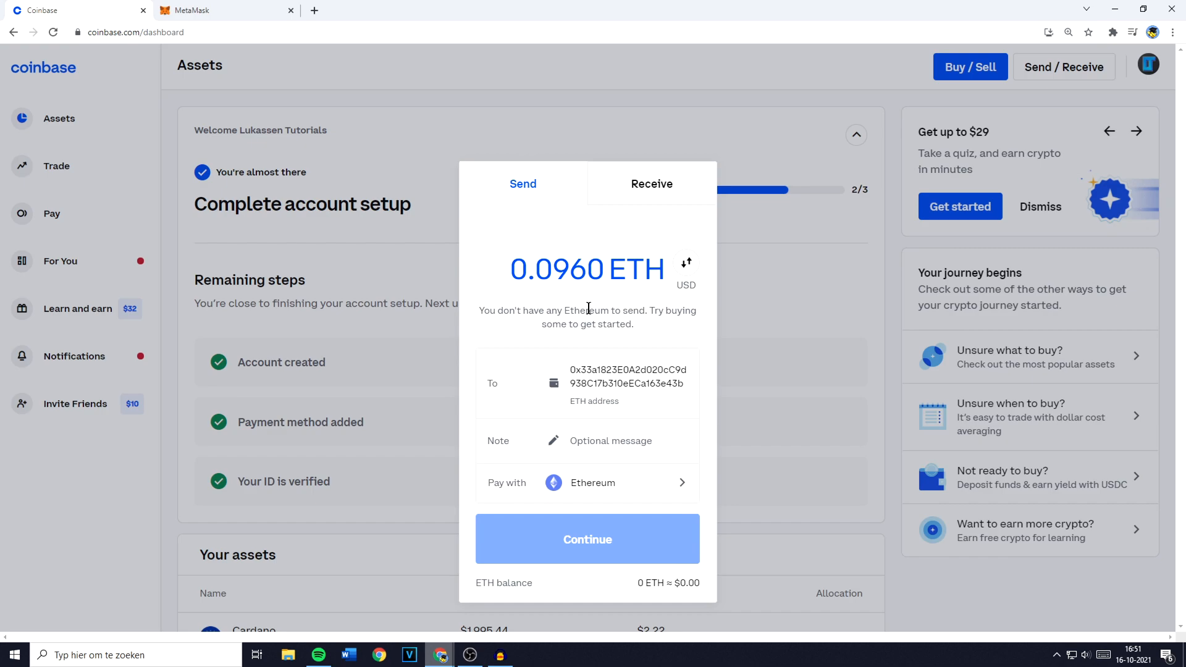
pyautogui.moveTo(580, 551)
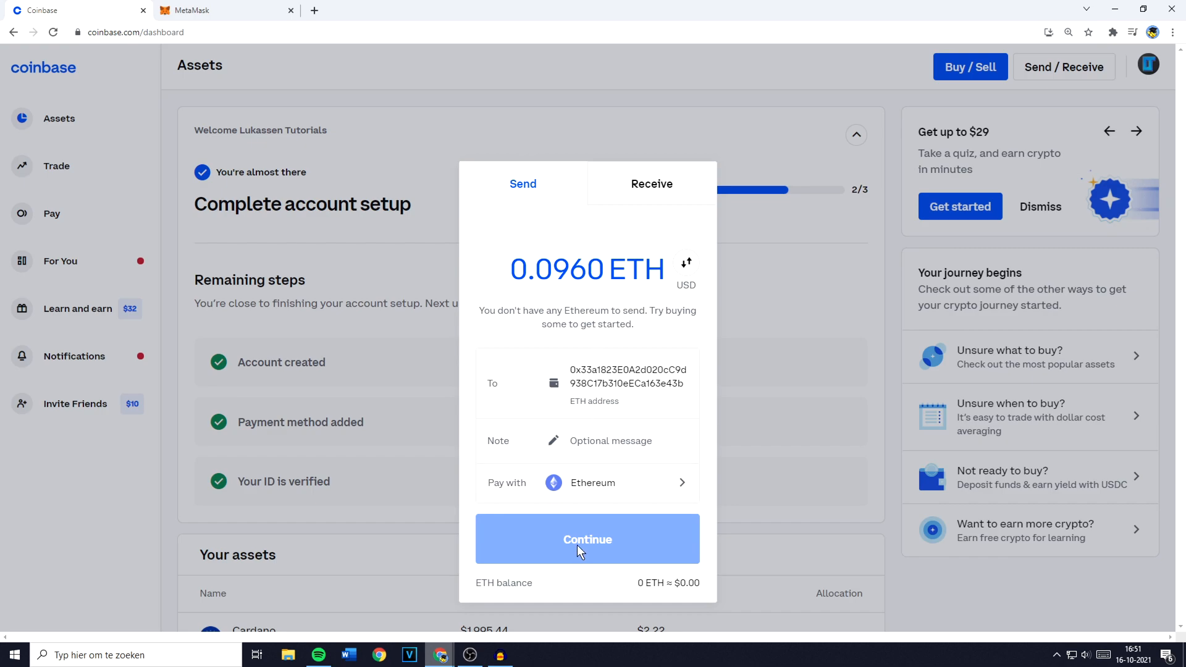